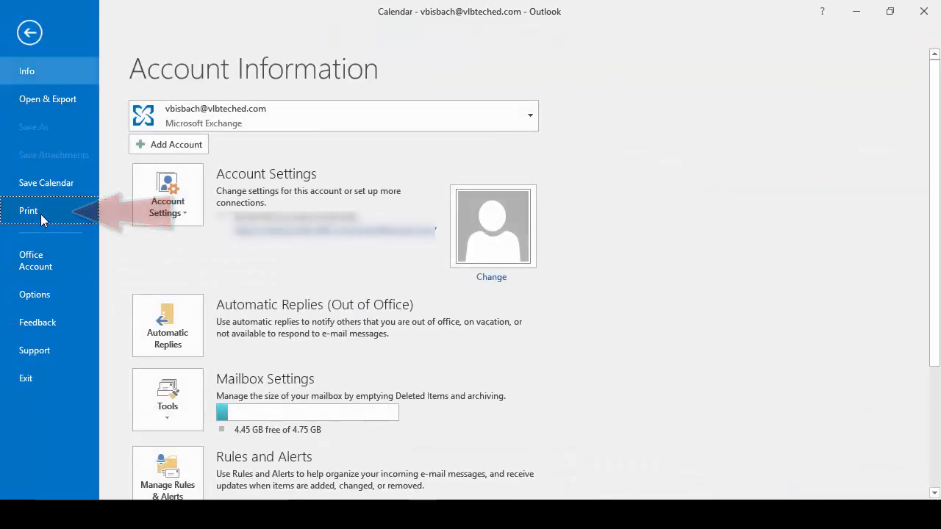
Open the calendar print preview and zoom into the July 19, 2016 daily page
{"action": "left_click", "coordinate": [28, 211]}
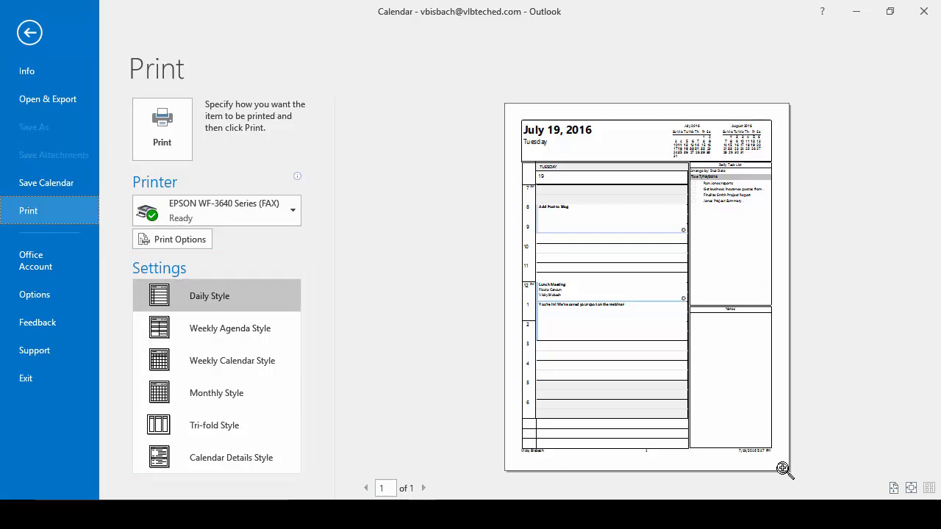
{"action": "mouse_move", "coordinate": [432, 411]}
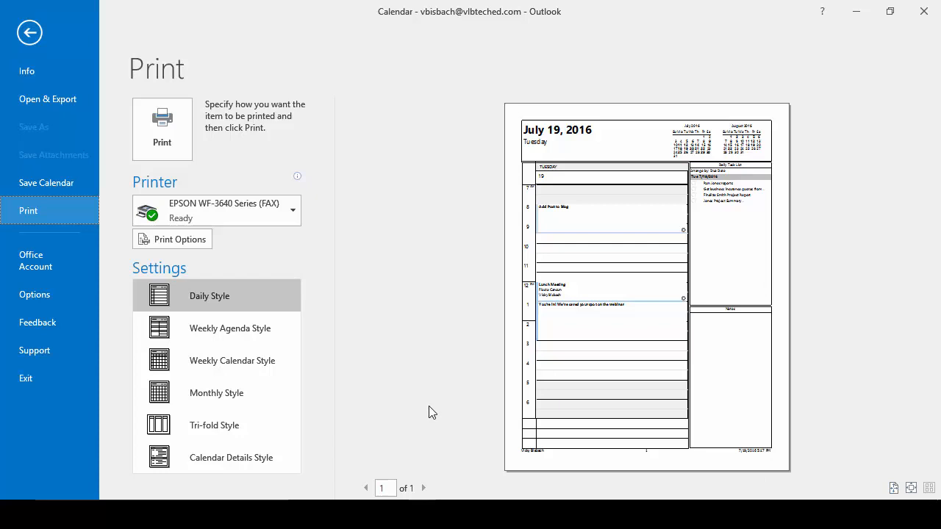
{"action": "mouse_move", "coordinate": [209, 298]}
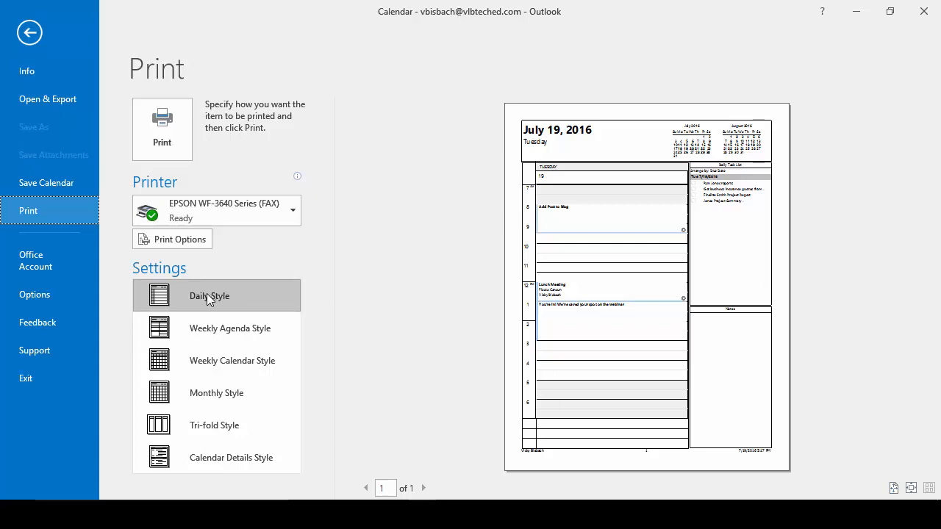
{"action": "mouse_move", "coordinate": [589, 395]}
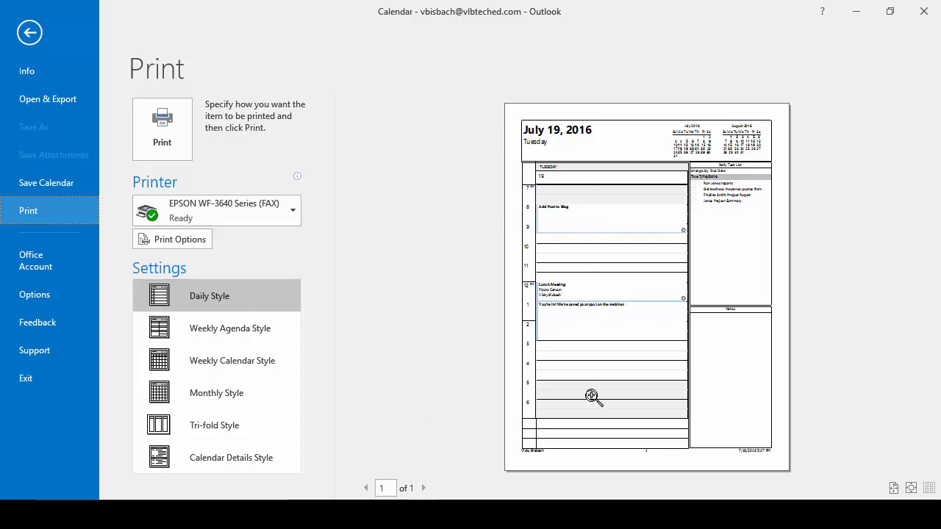
{"action": "left_click", "coordinate": [590, 395]}
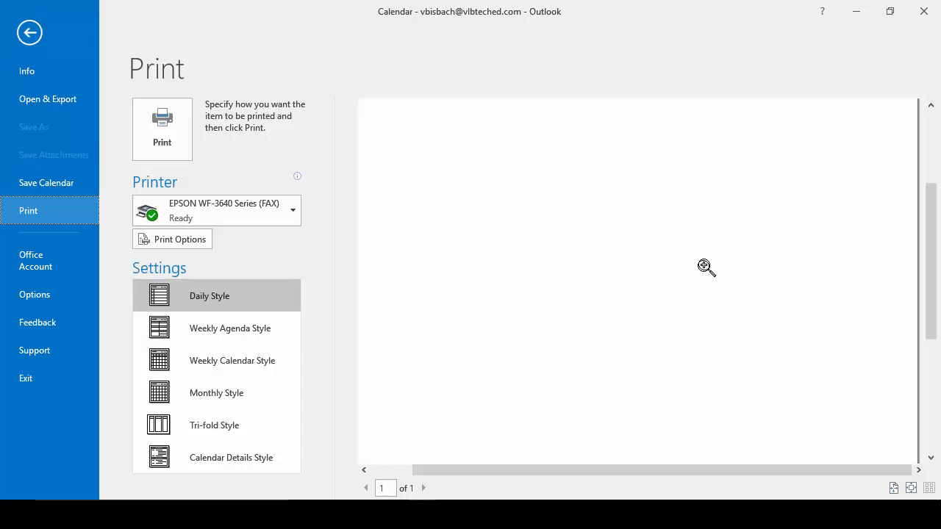
{"action": "left_click", "coordinate": [209, 296]}
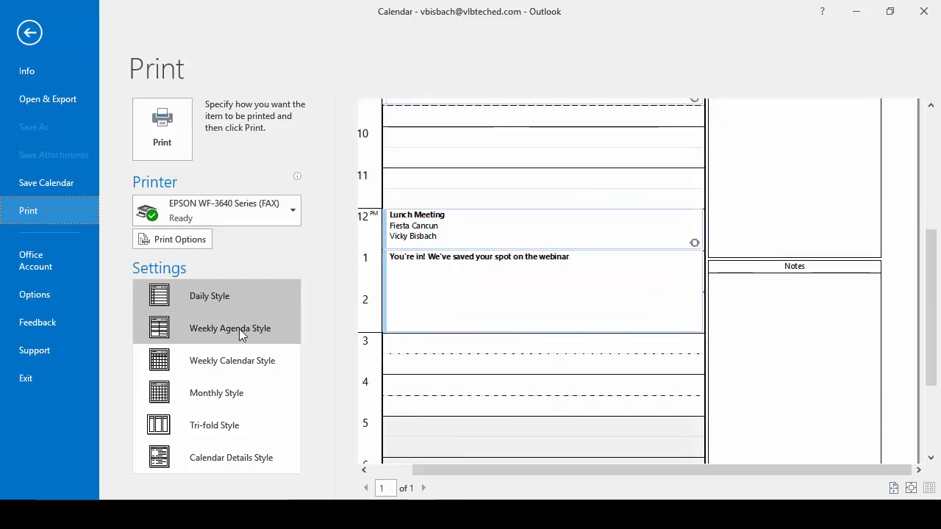
Preview the printout in Weekly Agenda, Weekly Calendar, Monthly, then Tri-fold styles
{"action": "left_click", "coordinate": [229, 328]}
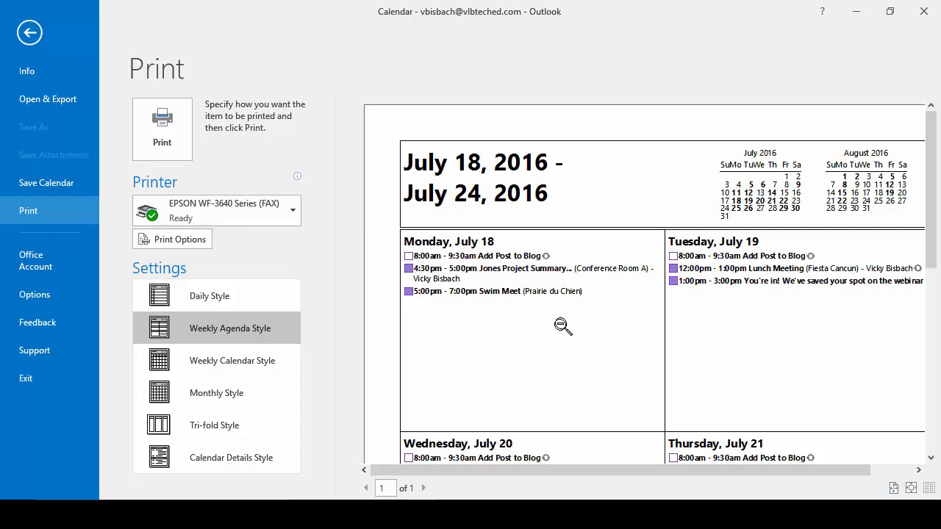
{"action": "mouse_move", "coordinate": [224, 373]}
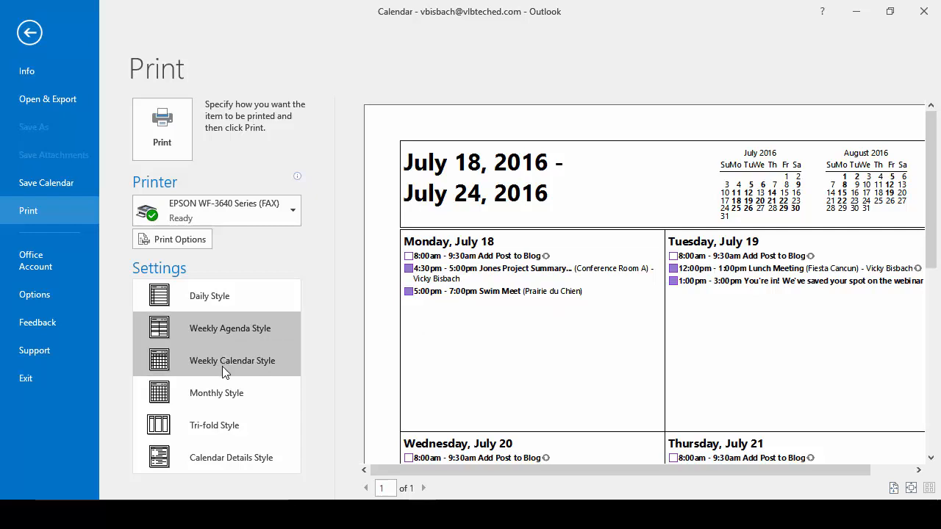
{"action": "left_click", "coordinate": [231, 360]}
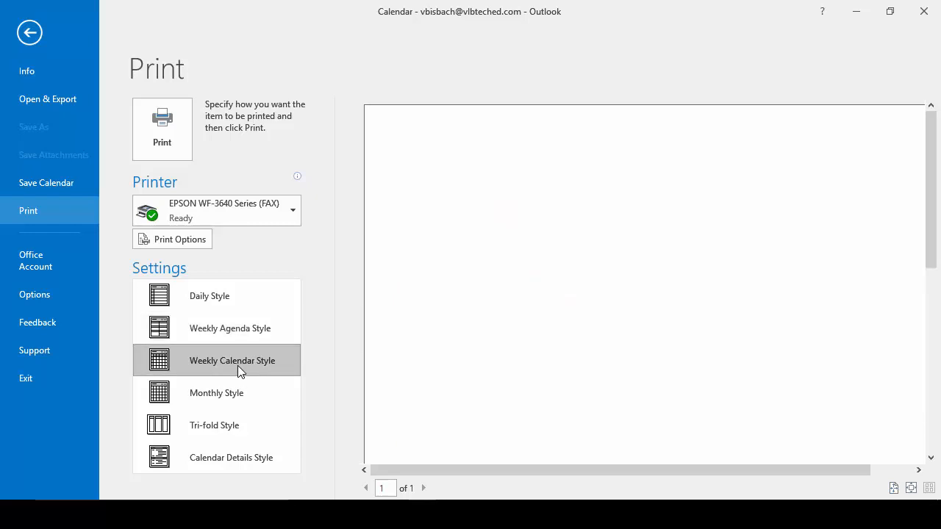
{"action": "left_click", "coordinate": [231, 360]}
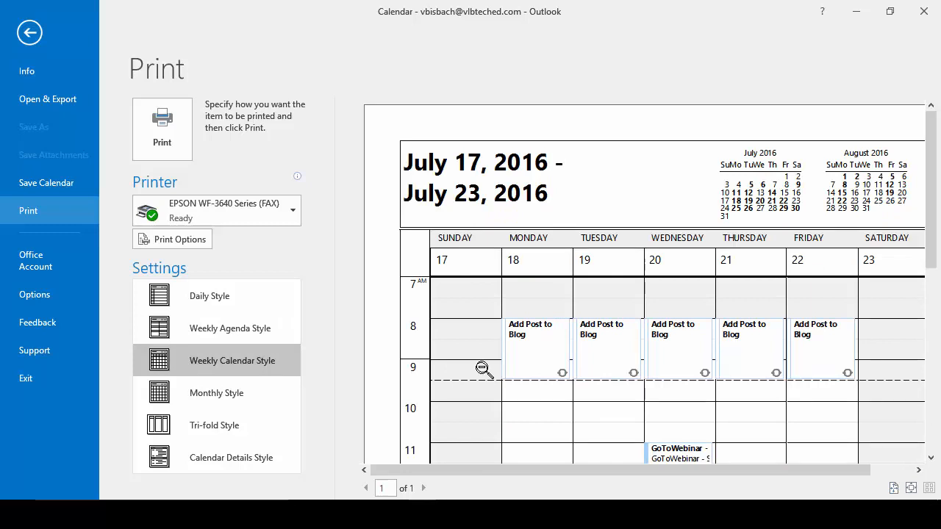
{"action": "mouse_move", "coordinate": [204, 412]}
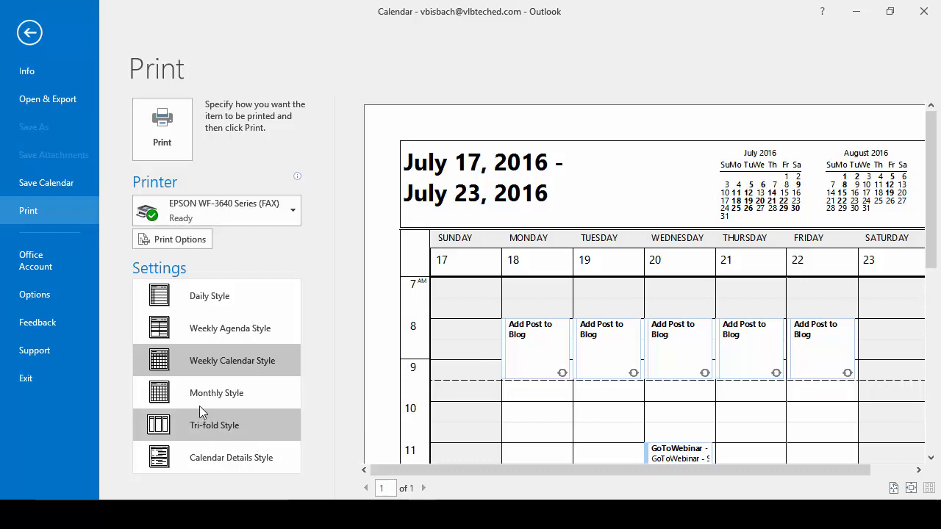
{"action": "left_click", "coordinate": [216, 393]}
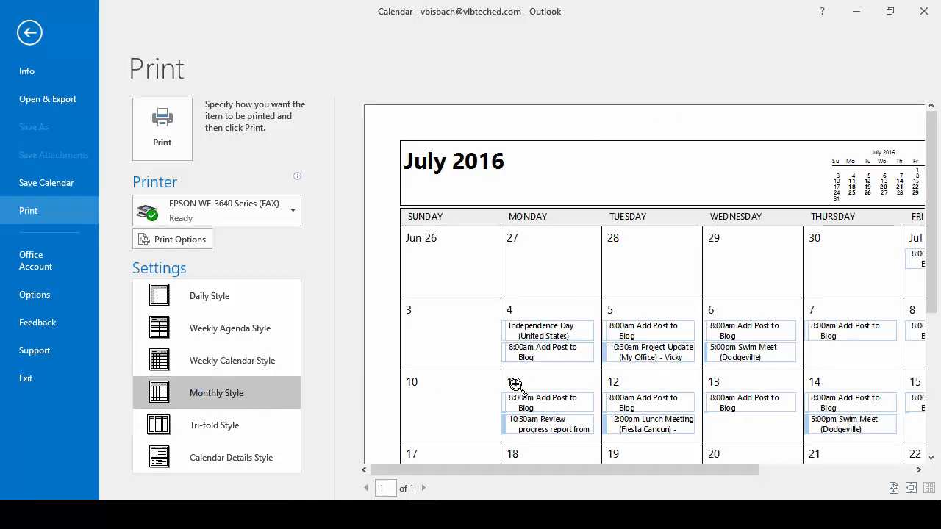
{"action": "mouse_move", "coordinate": [821, 351]}
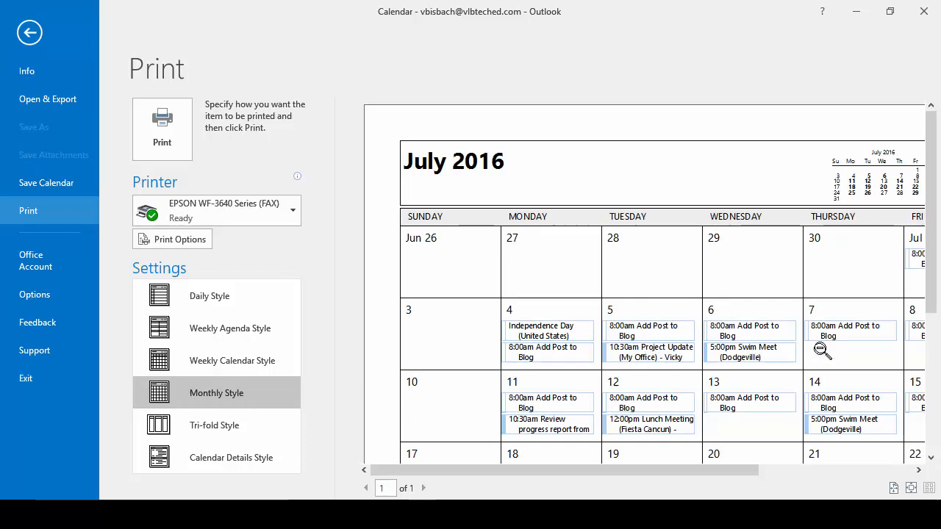
{"action": "left_click", "coordinate": [214, 425]}
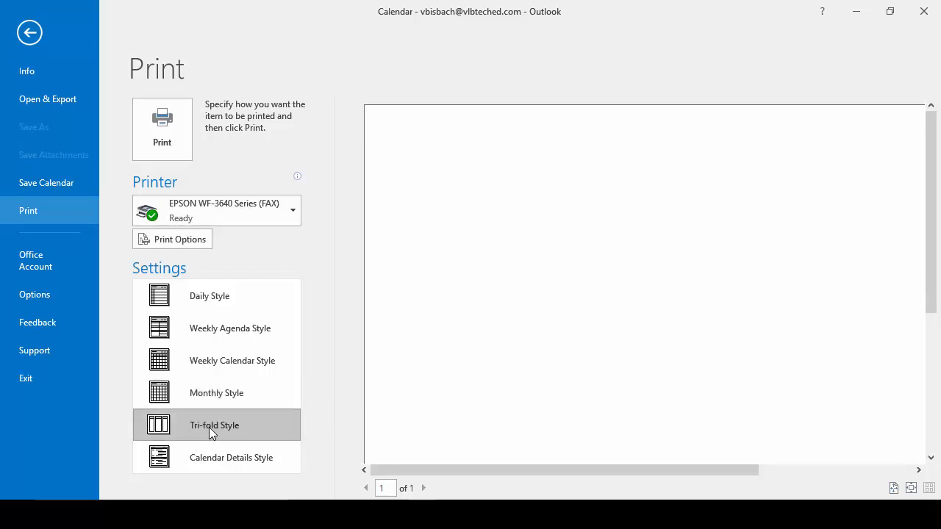
Zoom into the tri-fold preview, then switch to Calendar Details Style for July 19, 2016
{"action": "left_click", "coordinate": [214, 425]}
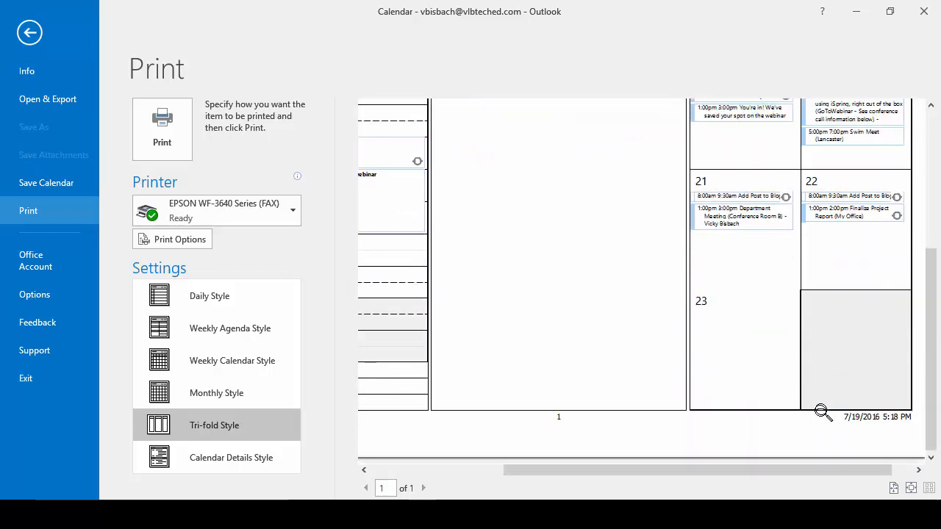
{"action": "left_click", "coordinate": [230, 457]}
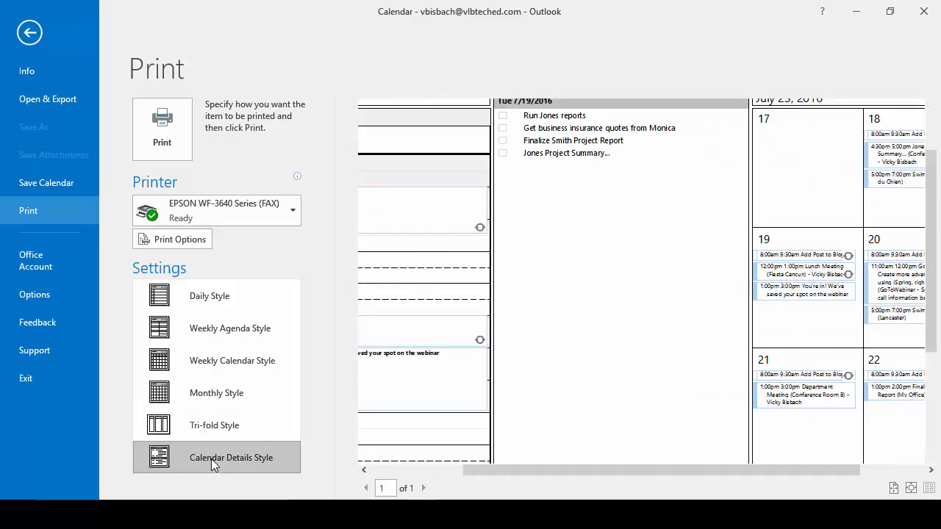
{"action": "left_click", "coordinate": [231, 457]}
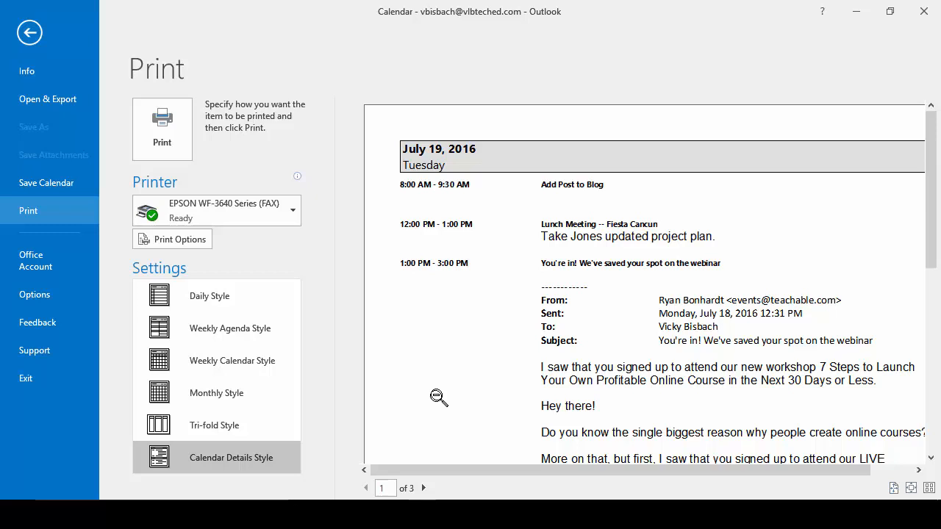
{"action": "mouse_move", "coordinate": [428, 395]}
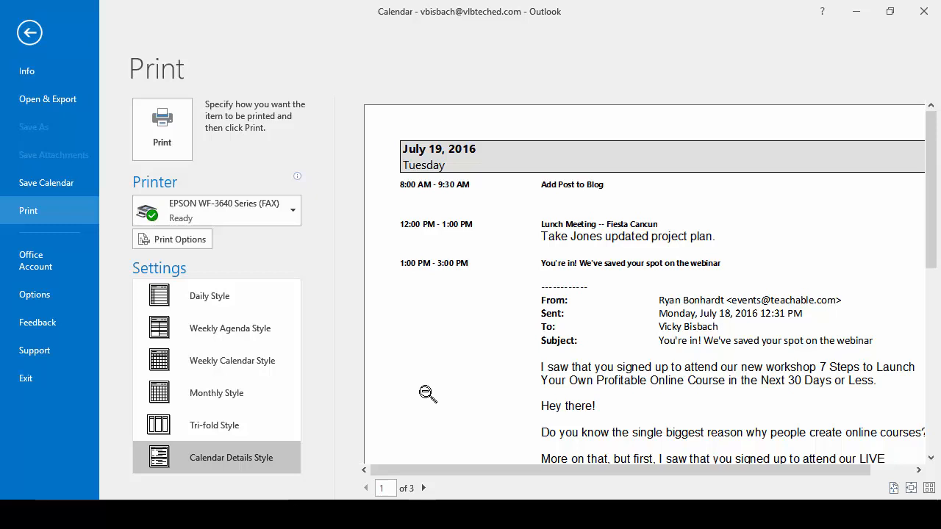
{"action": "mouse_move", "coordinate": [213, 393]}
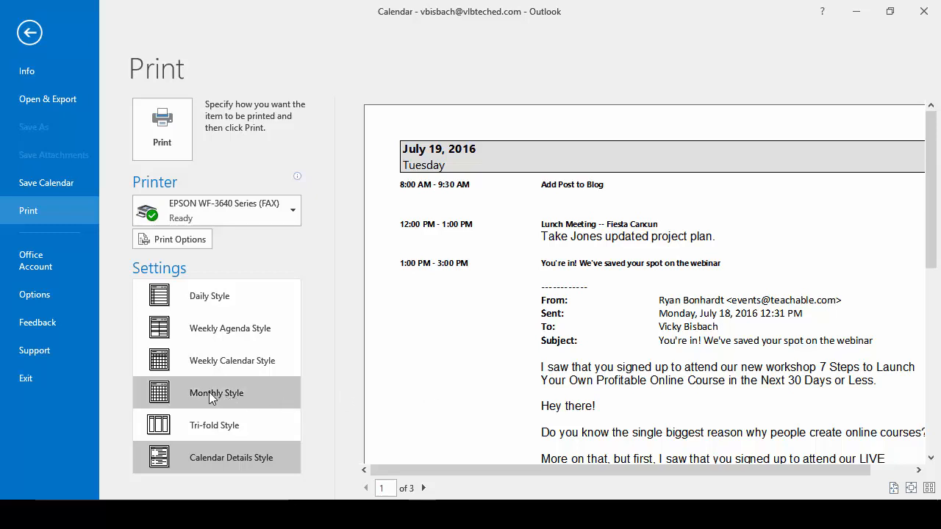
Print Monthly Style from 8/1/2016 to 9/30/2016, hiding private appointment details
{"action": "left_click", "coordinate": [216, 393]}
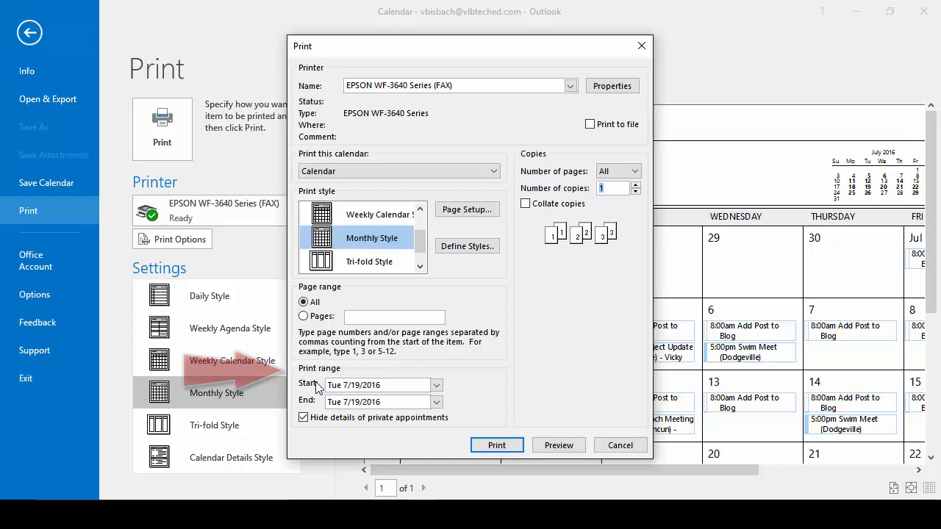
{"action": "left_click", "coordinate": [436, 385]}
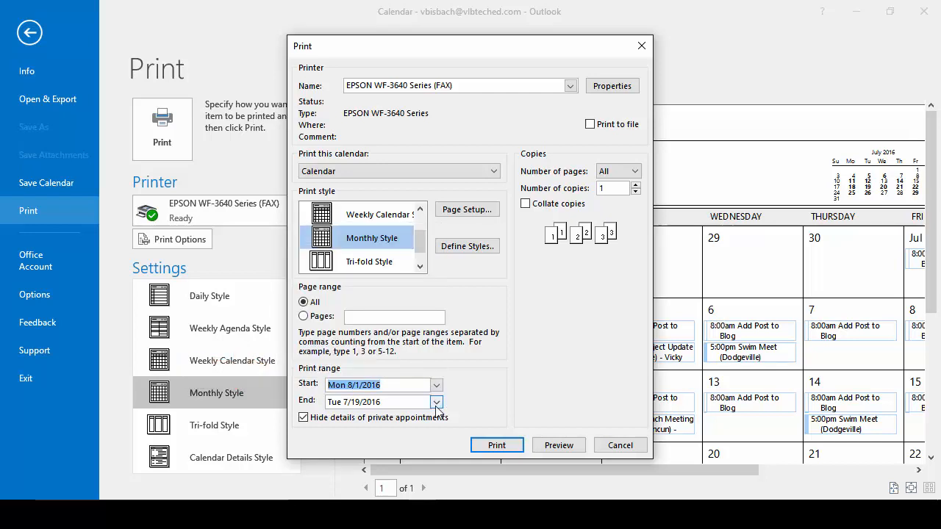
{"action": "left_click", "coordinate": [436, 402]}
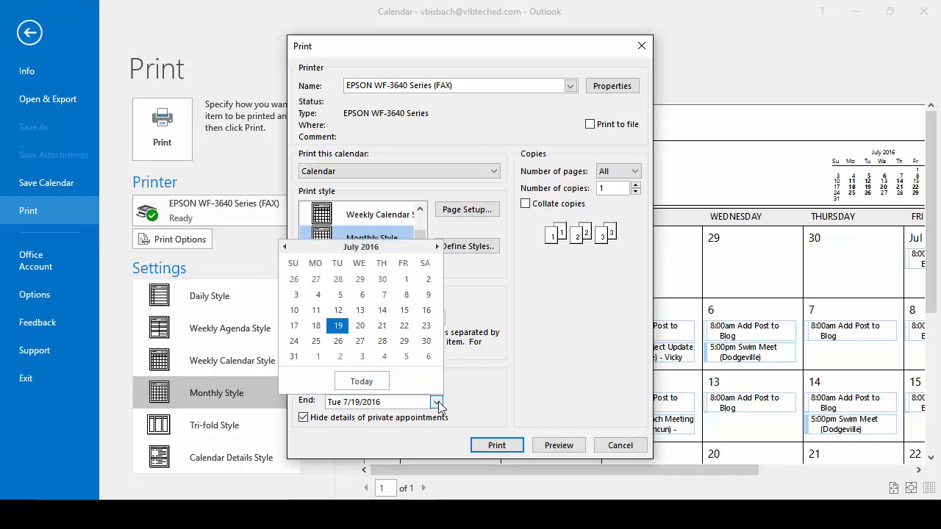
{"action": "left_click", "coordinate": [436, 247]}
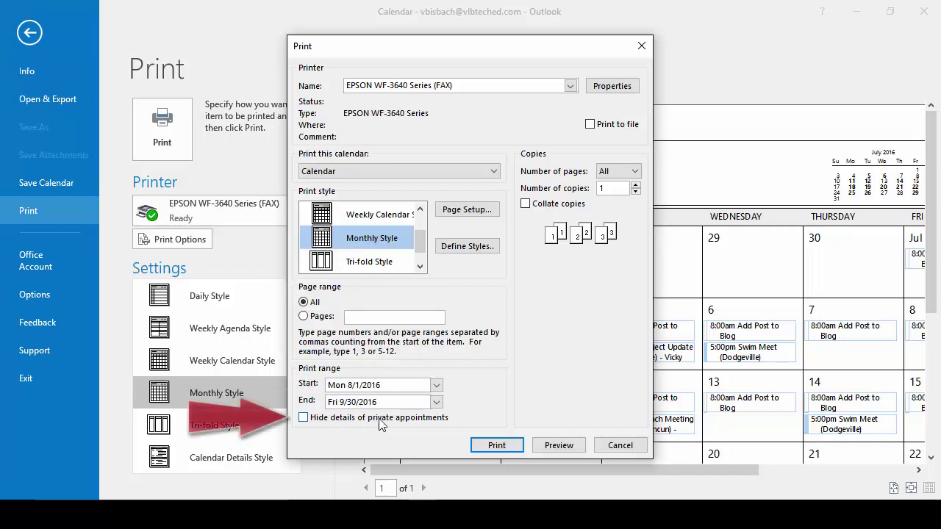
{"action": "left_click", "coordinate": [303, 417]}
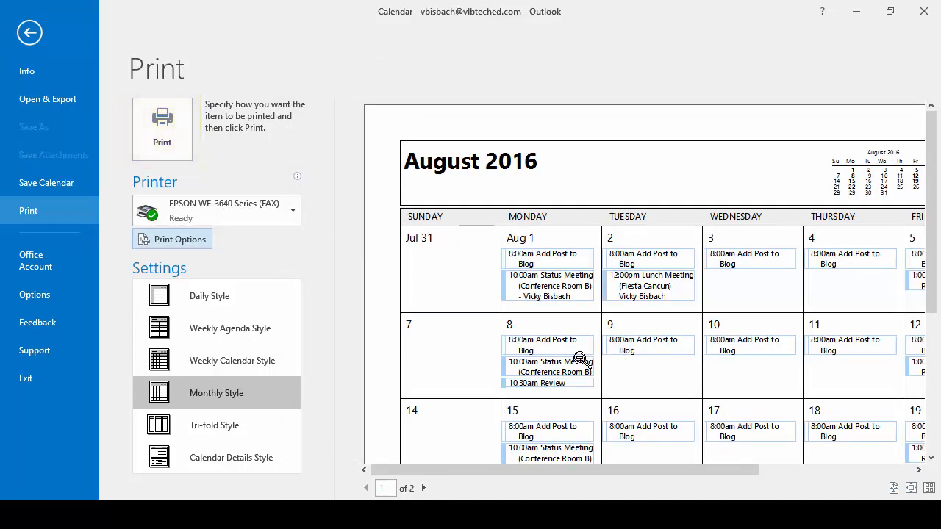
{"action": "mouse_move", "coordinate": [6, 18]}
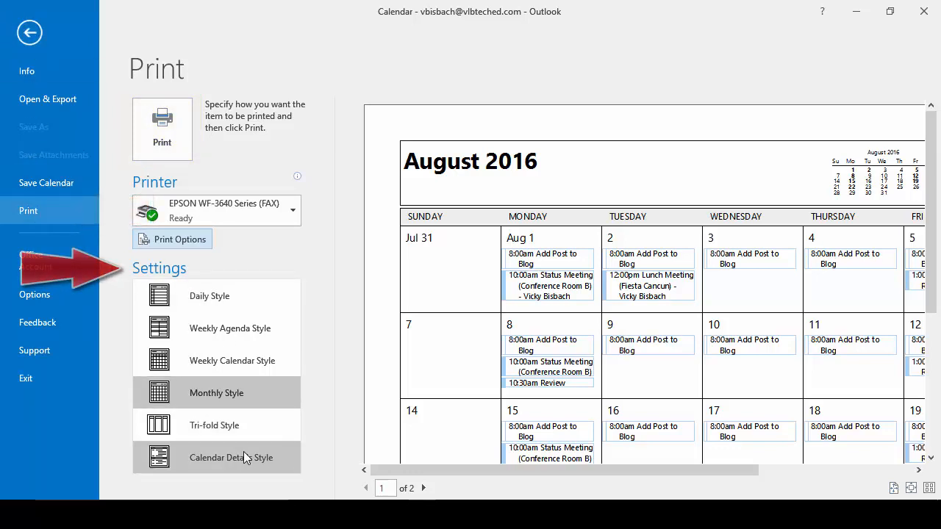
Reopen Print Options to review the 8/1/2016–9/30/2016 print range
{"action": "left_click", "coordinate": [172, 239]}
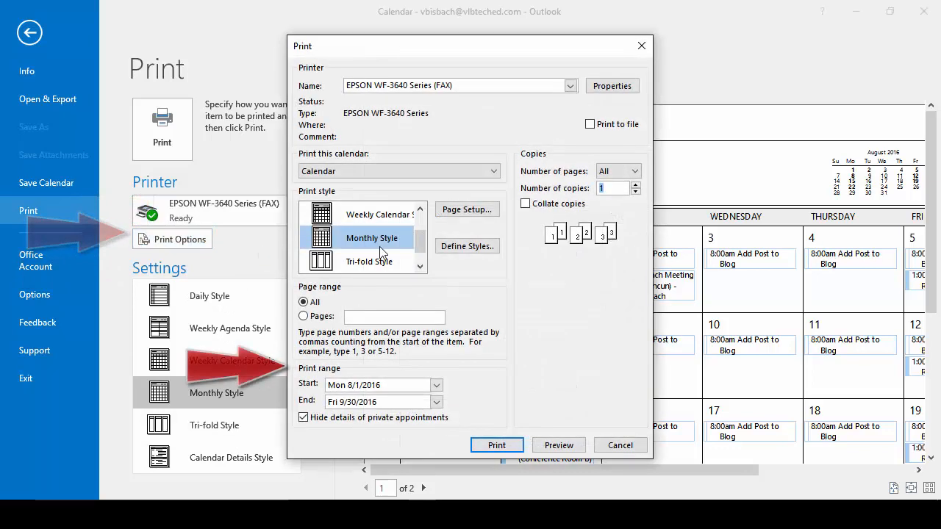